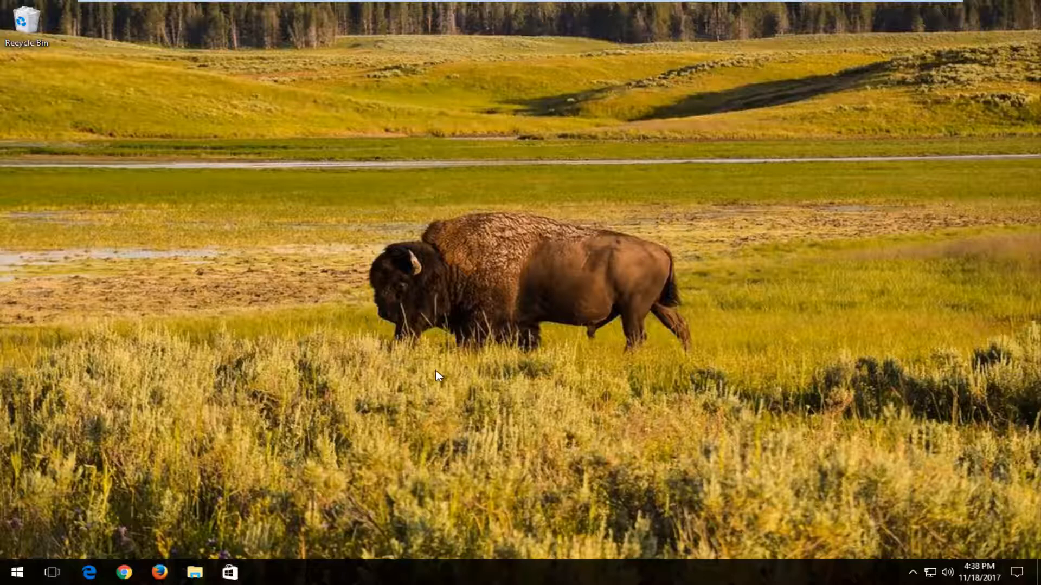
pyautogui.moveTo(423, 384)
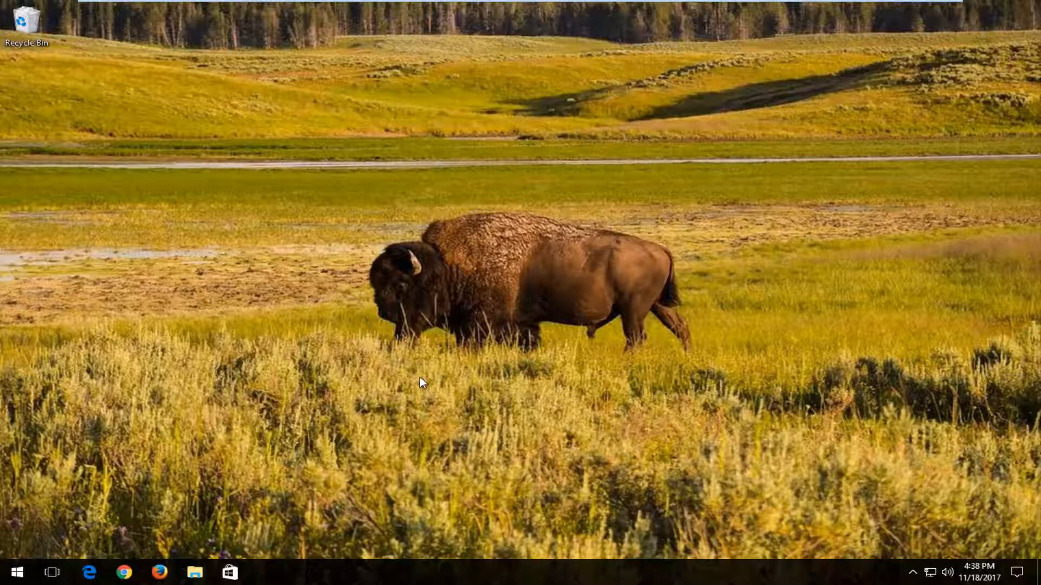
pyautogui.moveTo(341, 390)
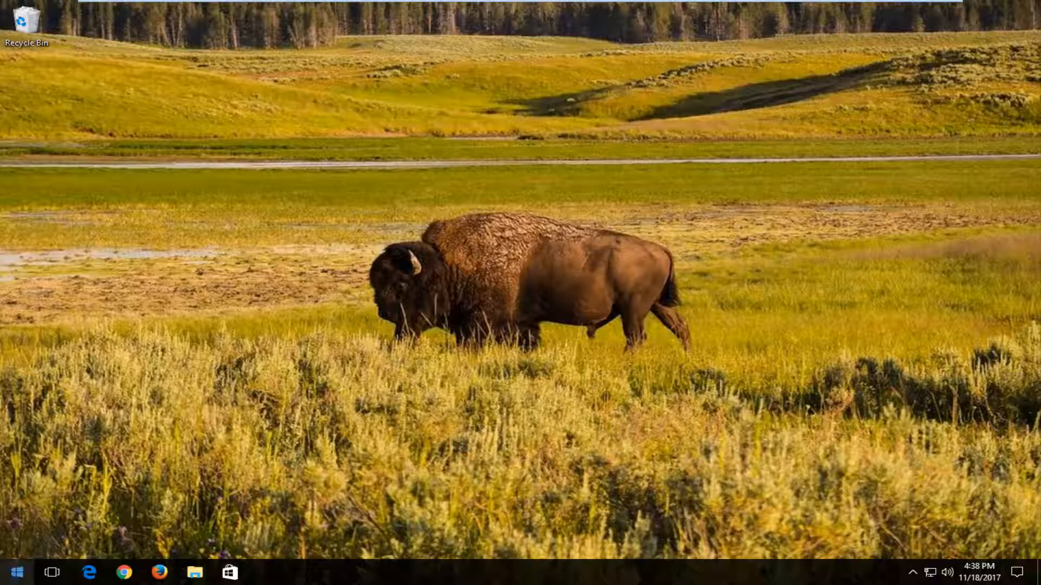
# Search the Start menu for 'this pc', open This PC, then close it.
pyautogui.click(20, 572)
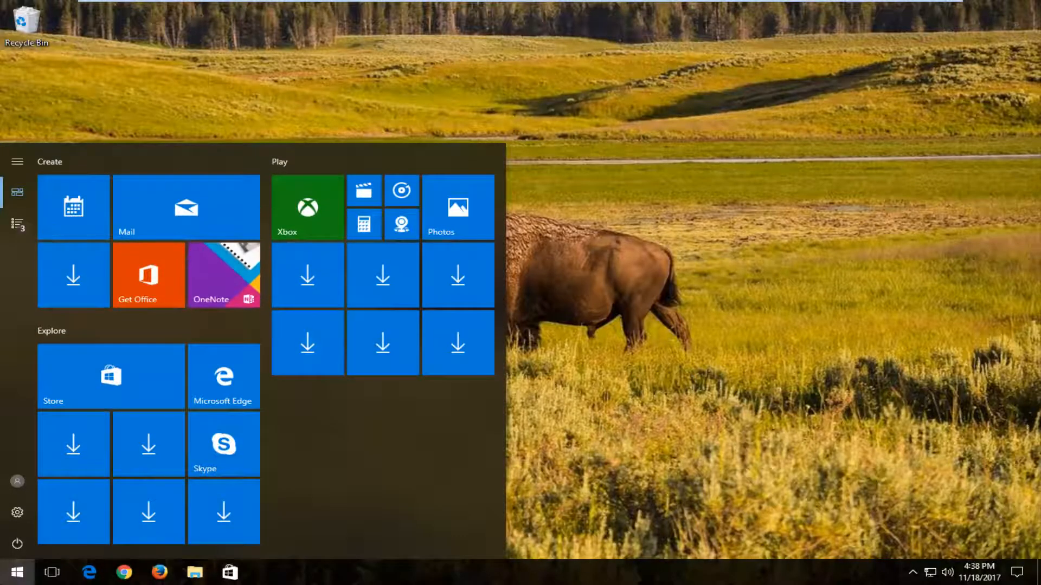
pyautogui.write('this pc')
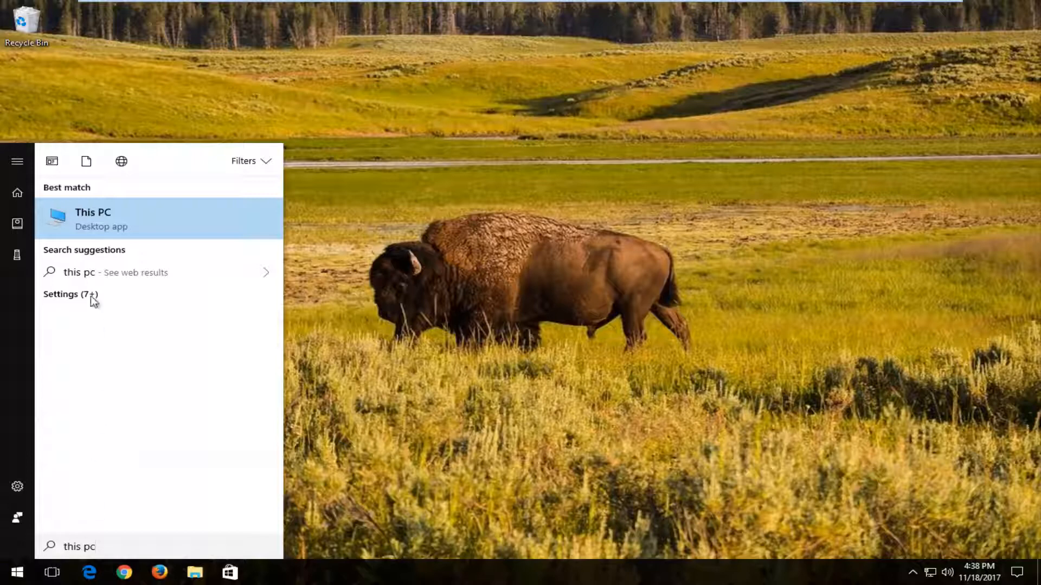
pyautogui.click(93, 219)
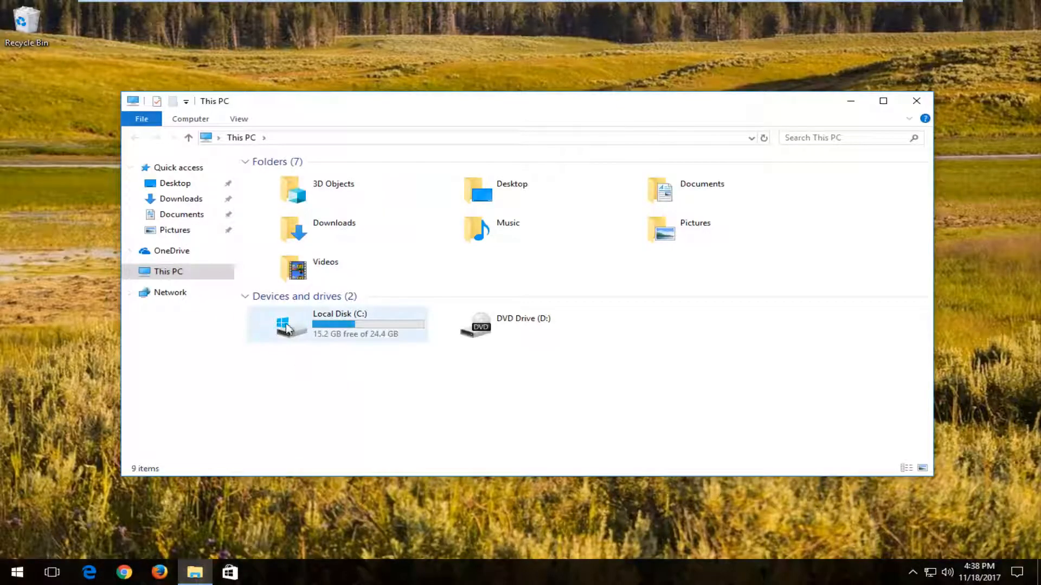
pyautogui.moveTo(288, 329)
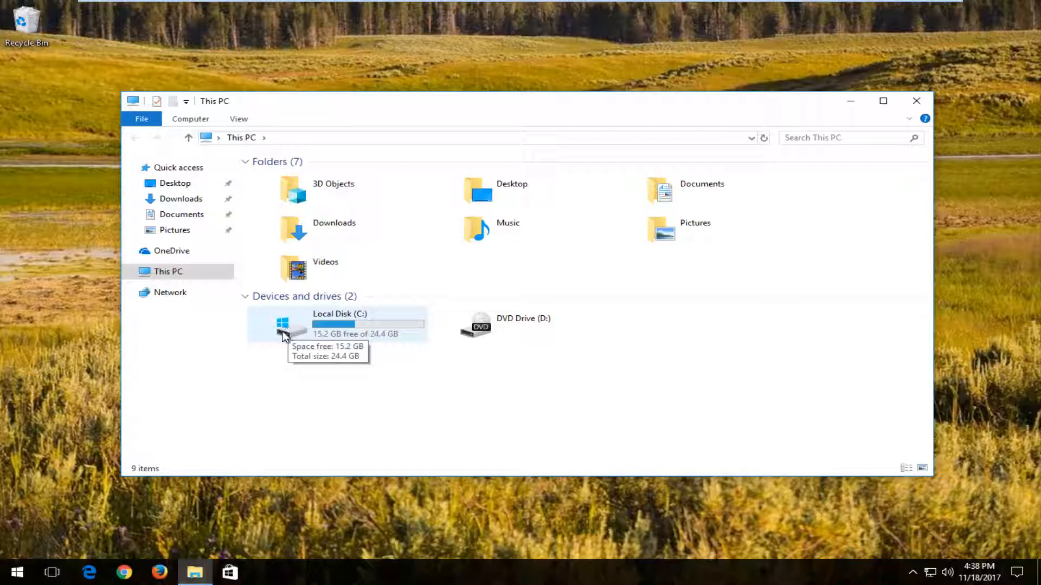
pyautogui.moveTo(436, 409)
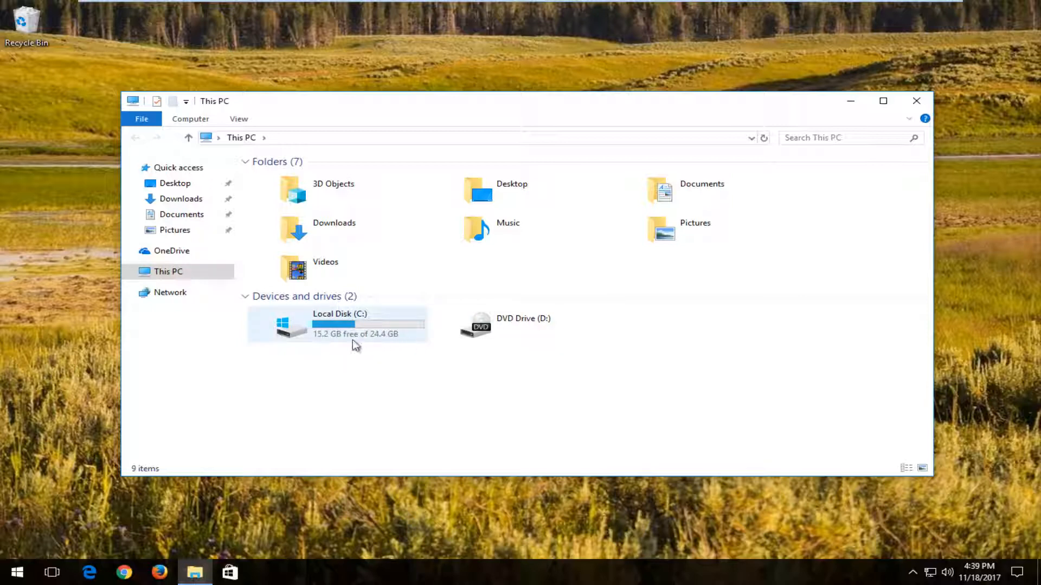
pyautogui.moveTo(365, 347)
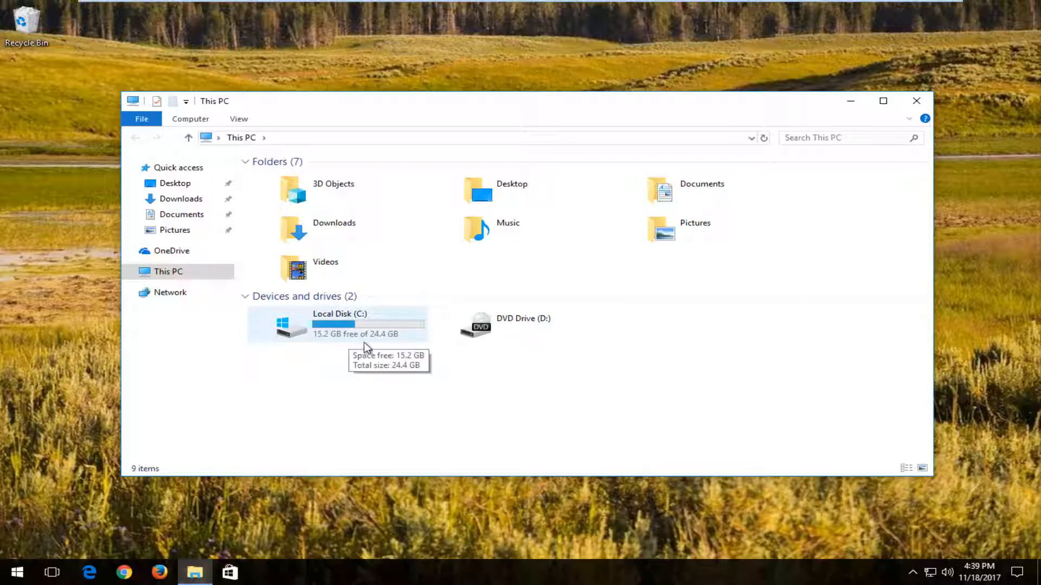
pyautogui.moveTo(356, 320)
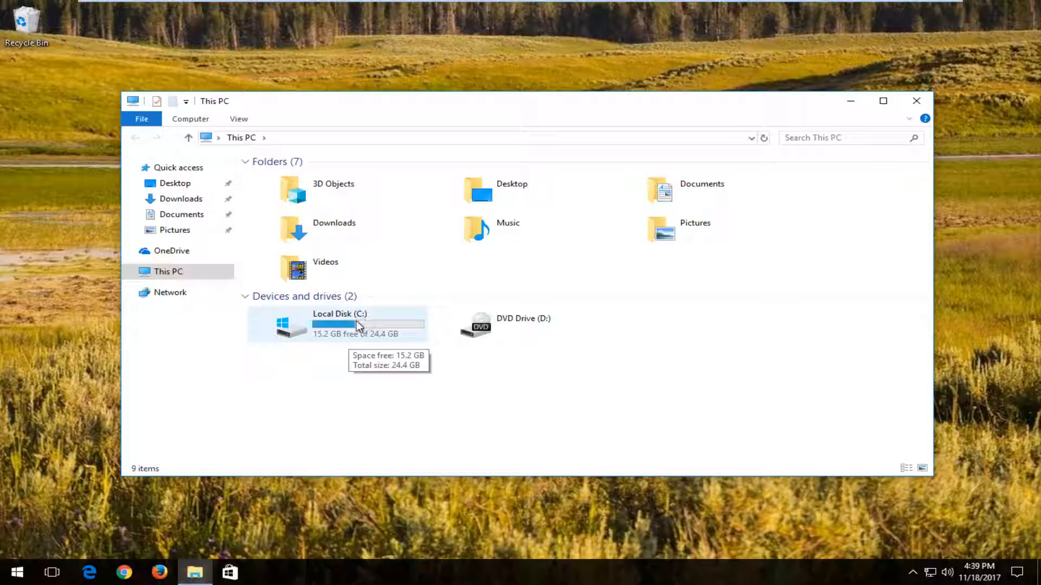
pyautogui.moveTo(420, 377)
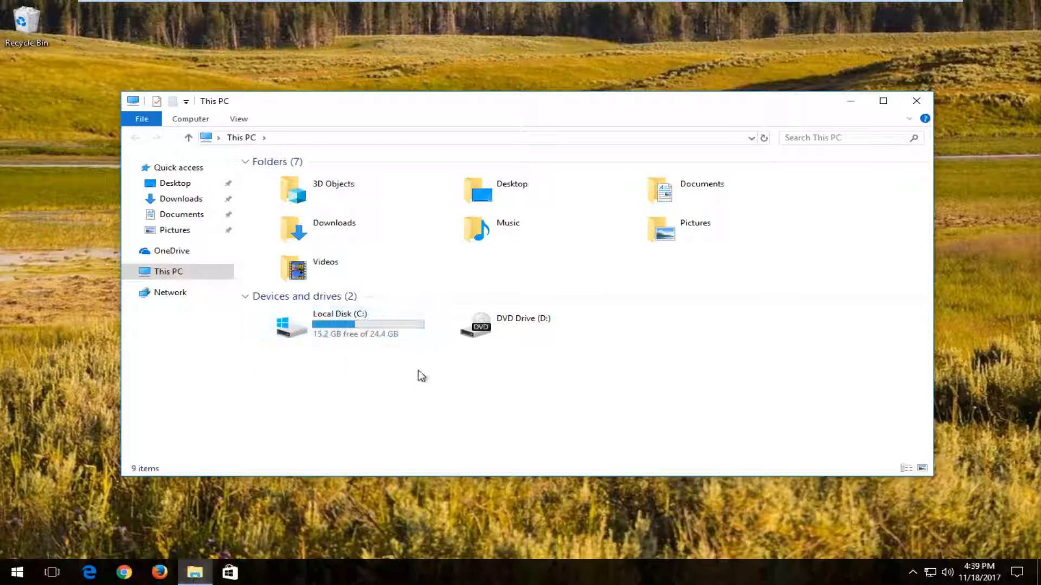
pyautogui.moveTo(412, 377)
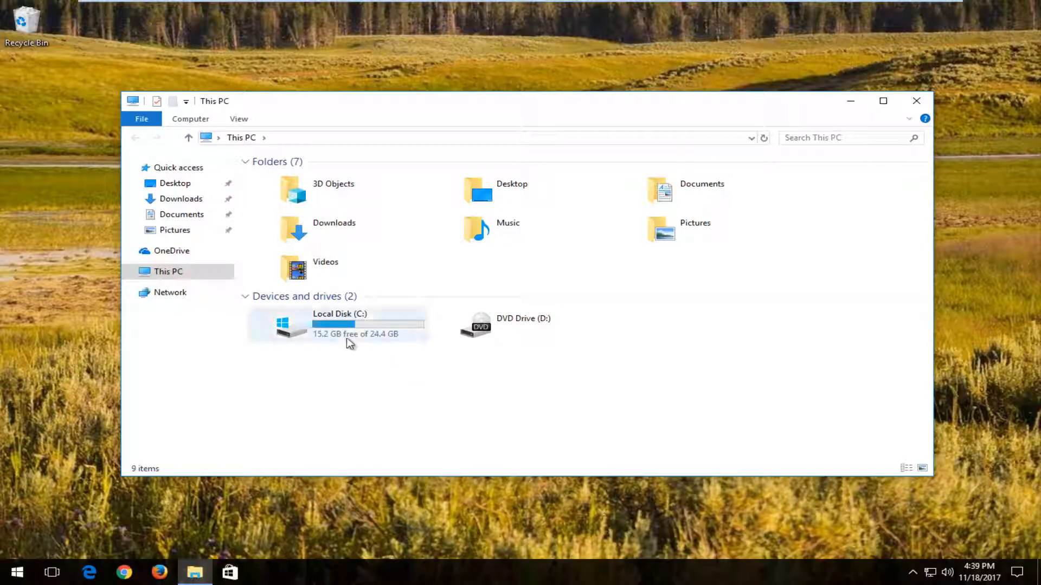
pyautogui.moveTo(331, 341)
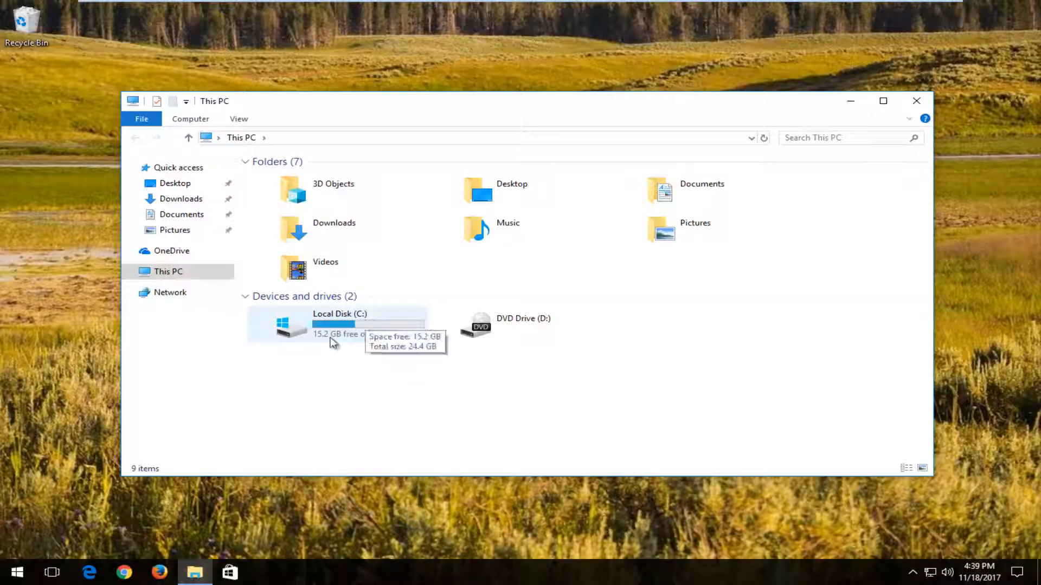
pyautogui.moveTo(378, 319)
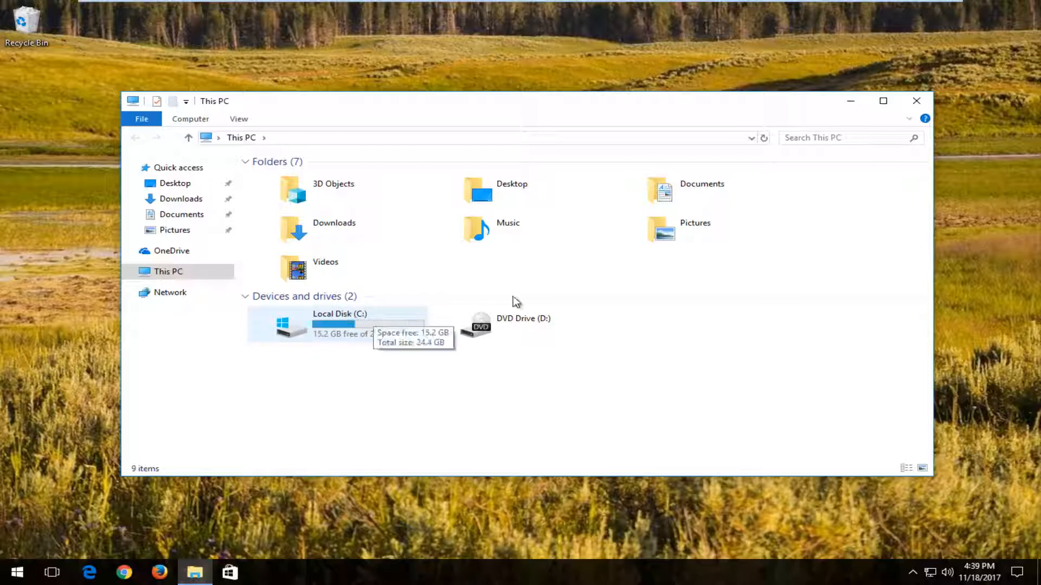
pyautogui.click(916, 101)
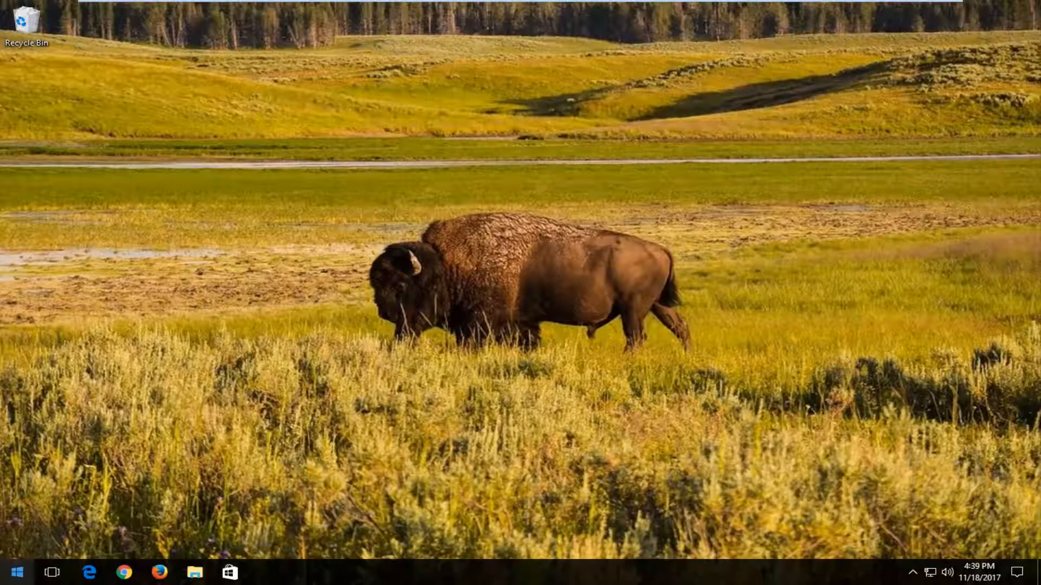
# Launch Command Prompt as administrator from a Start search, approving the UAC prompt.
pyautogui.click(20, 572)
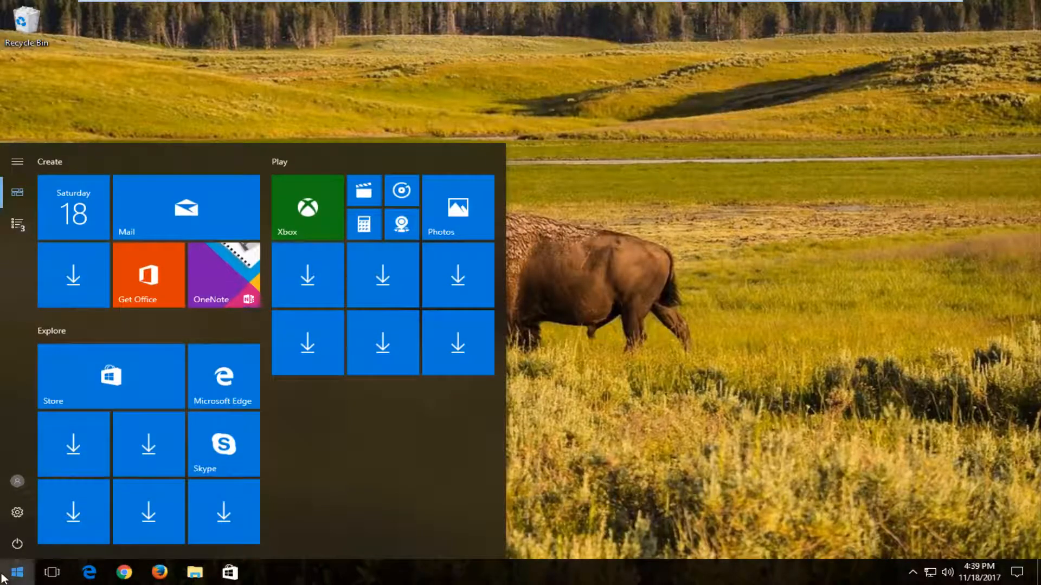
pyautogui.write('command prompt')
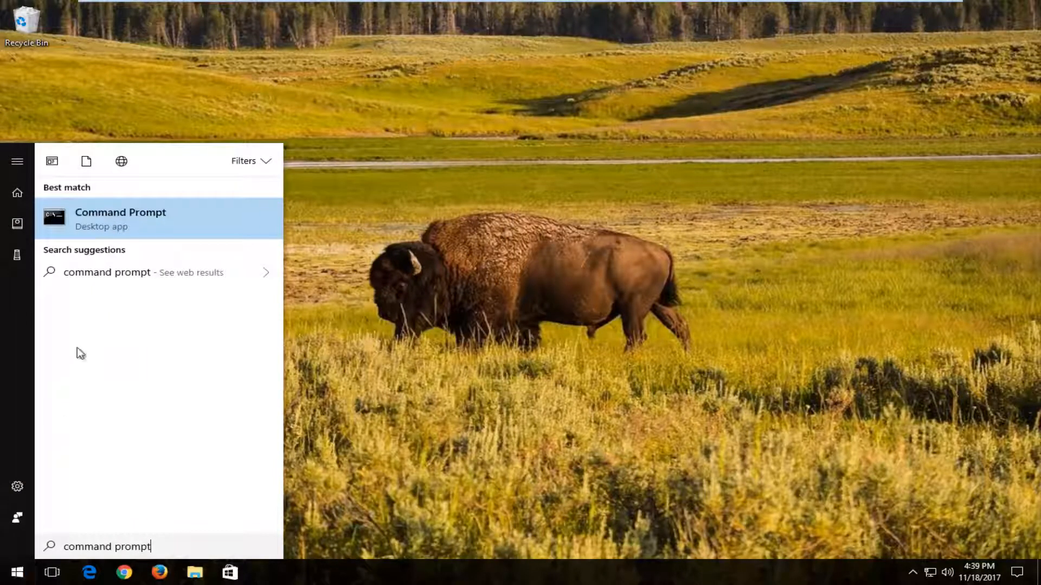
pyautogui.rightClick(121, 218)
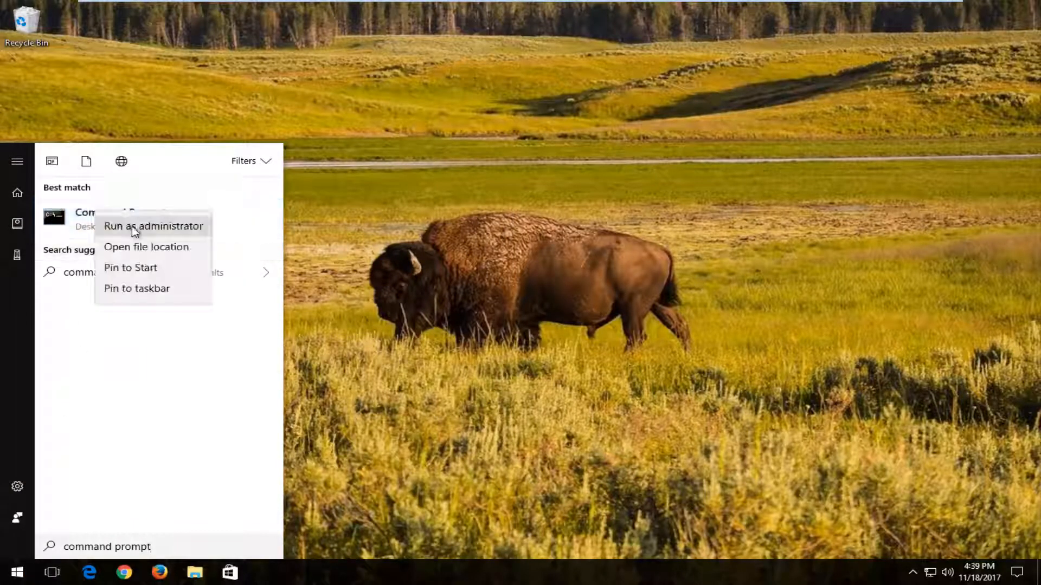
pyautogui.click(153, 226)
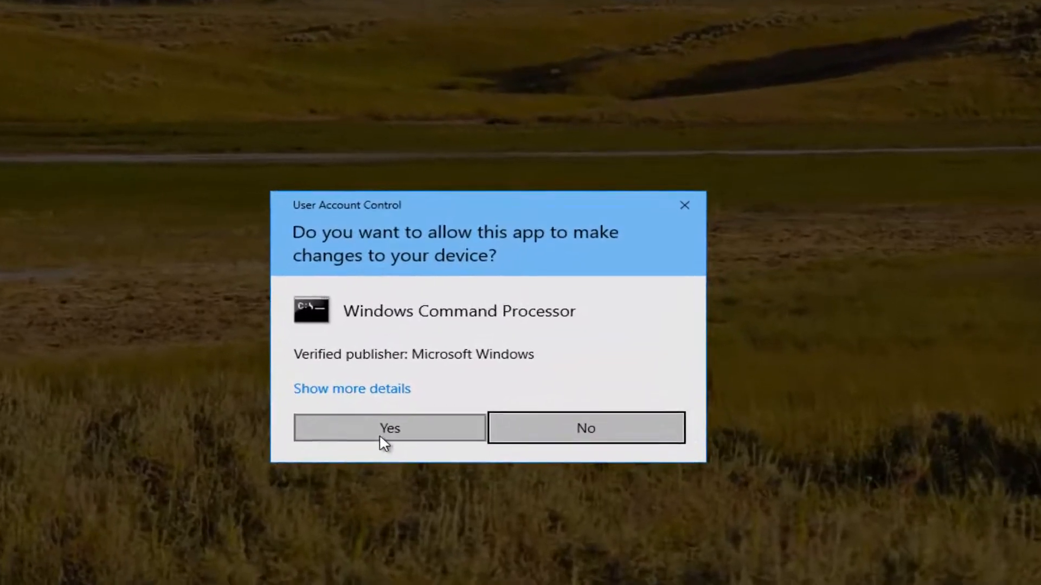
pyautogui.click(390, 428)
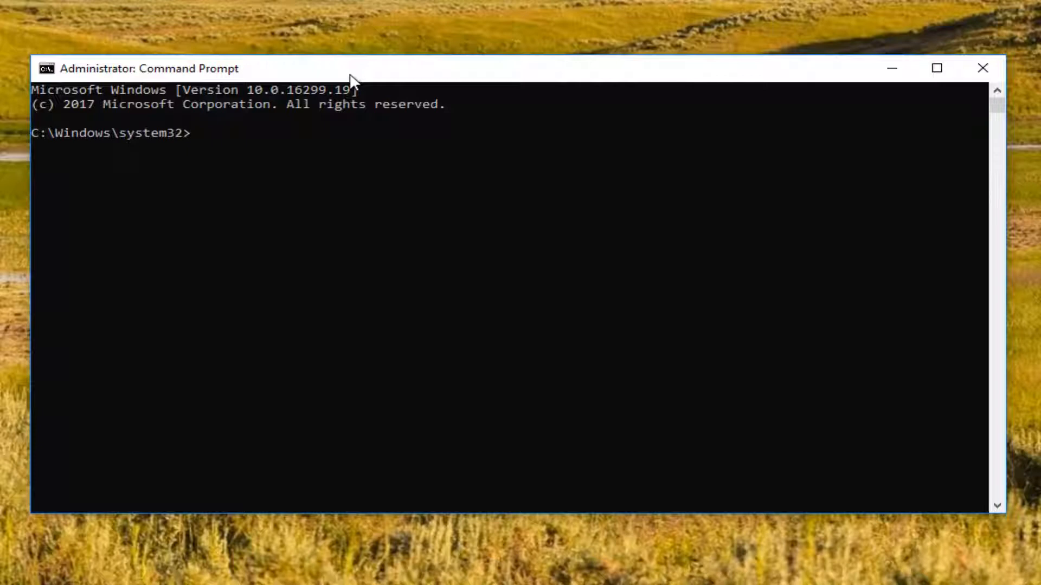
# Run chkdsk C: /f in the elevated Command Prompt.
pyautogui.write('ch')
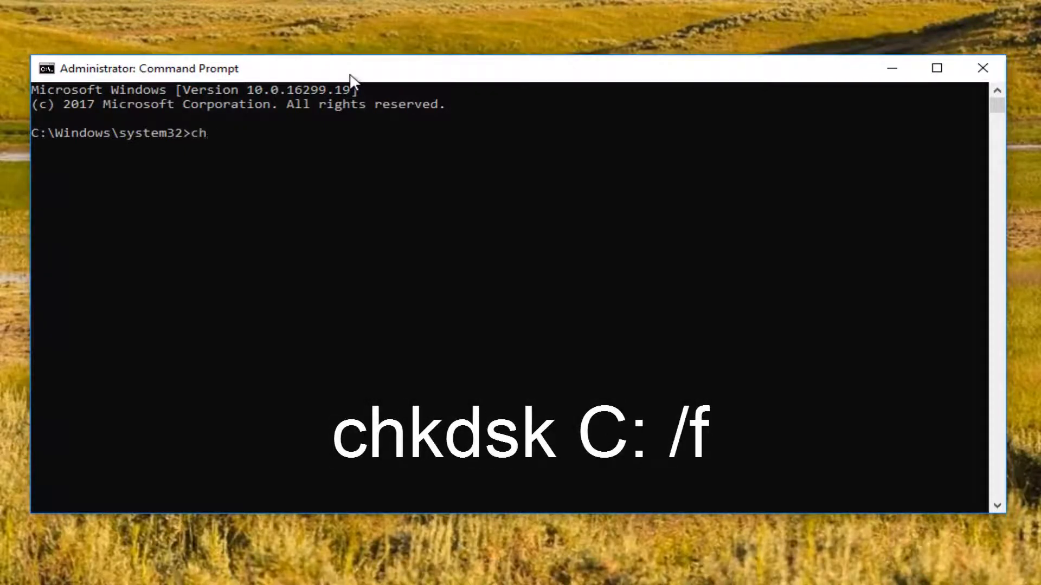
pyautogui.write('dsk')
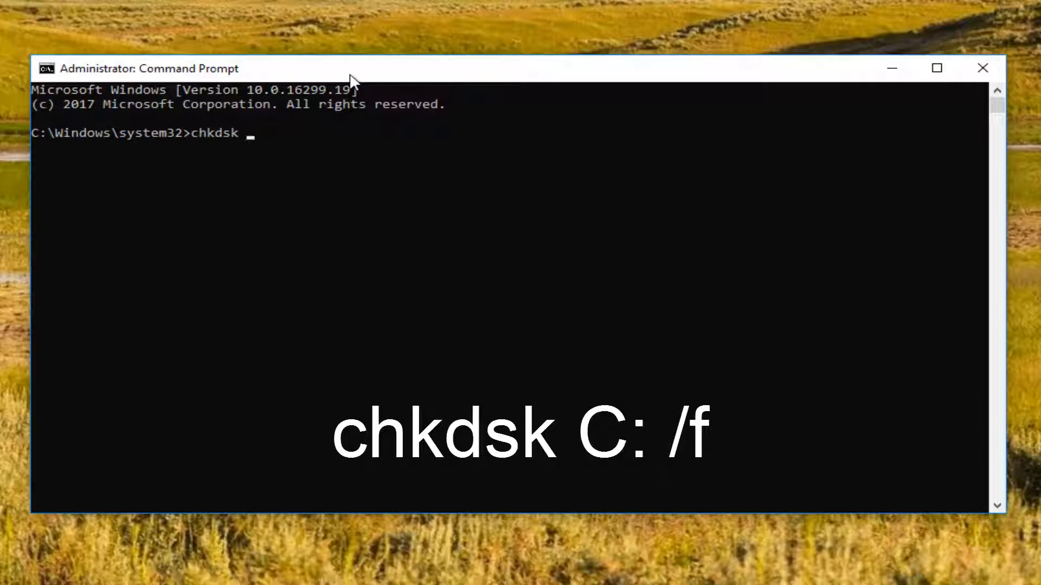
pyautogui.write('CV')
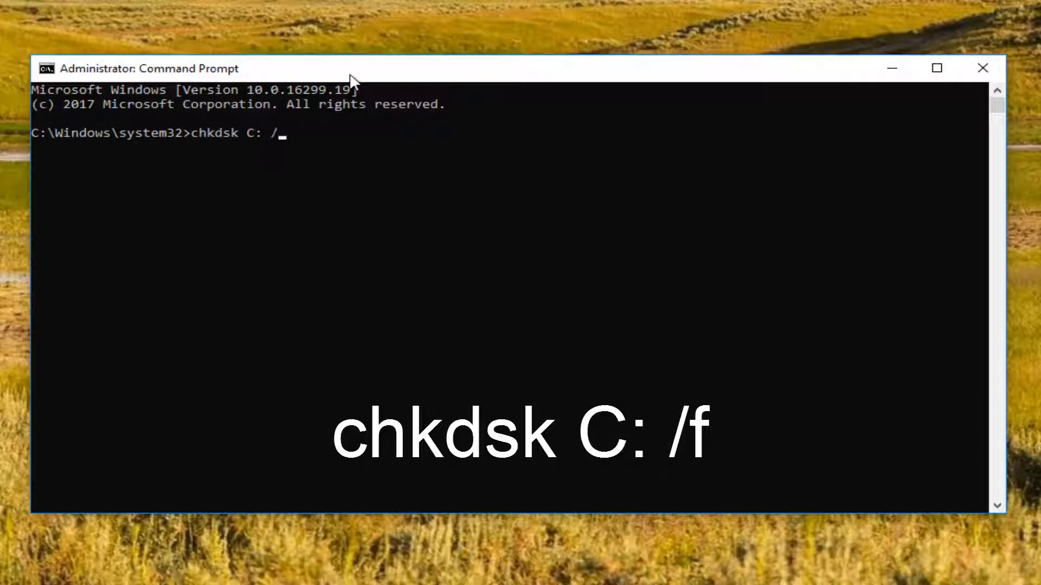
pyautogui.write('f')
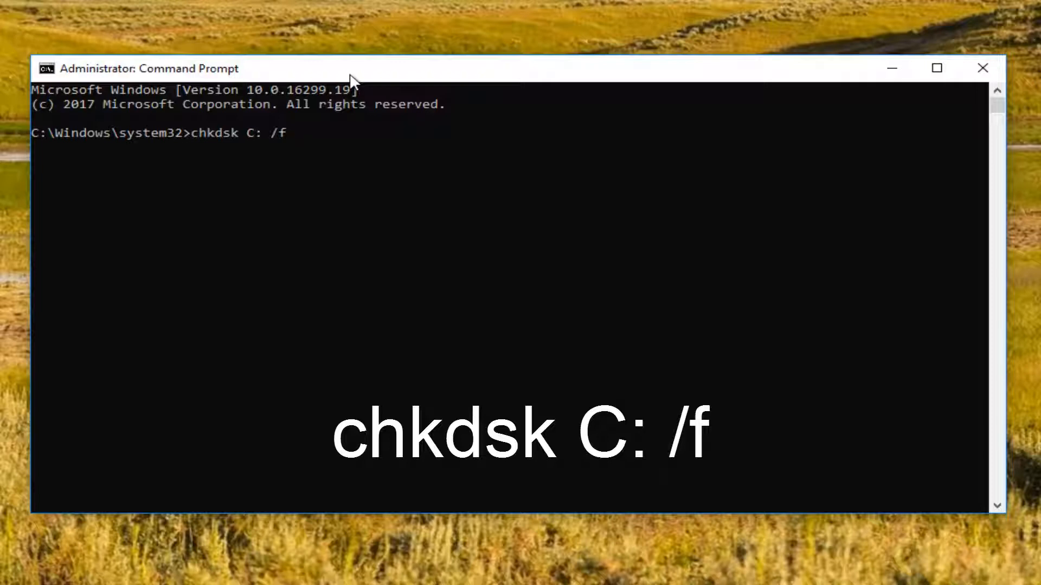
pyautogui.press('Enter')
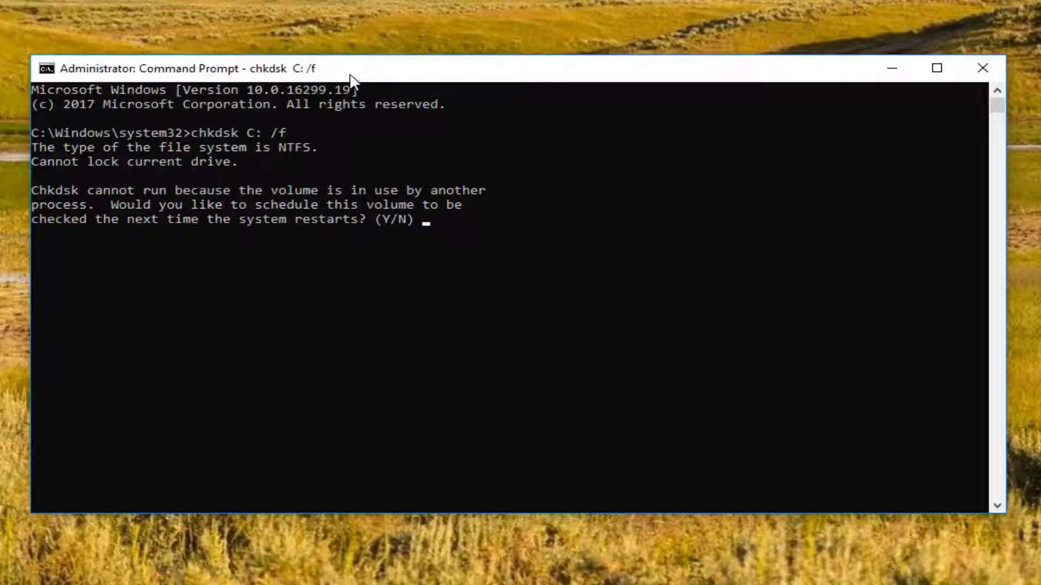
# Answer Y to schedule the drive C check at next restart, then close the window.
pyautogui.write('Y')
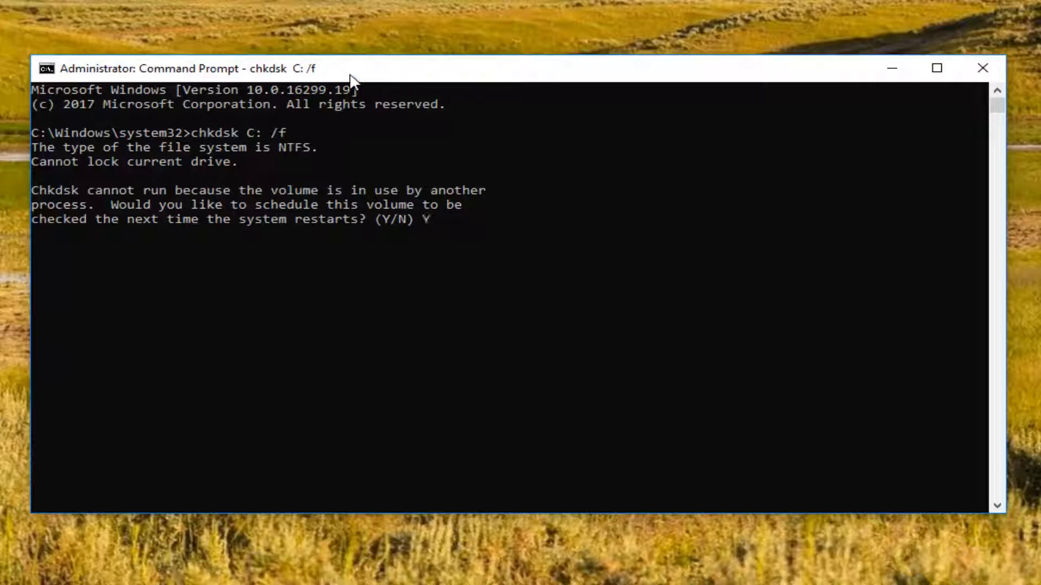
pyautogui.press('enter')
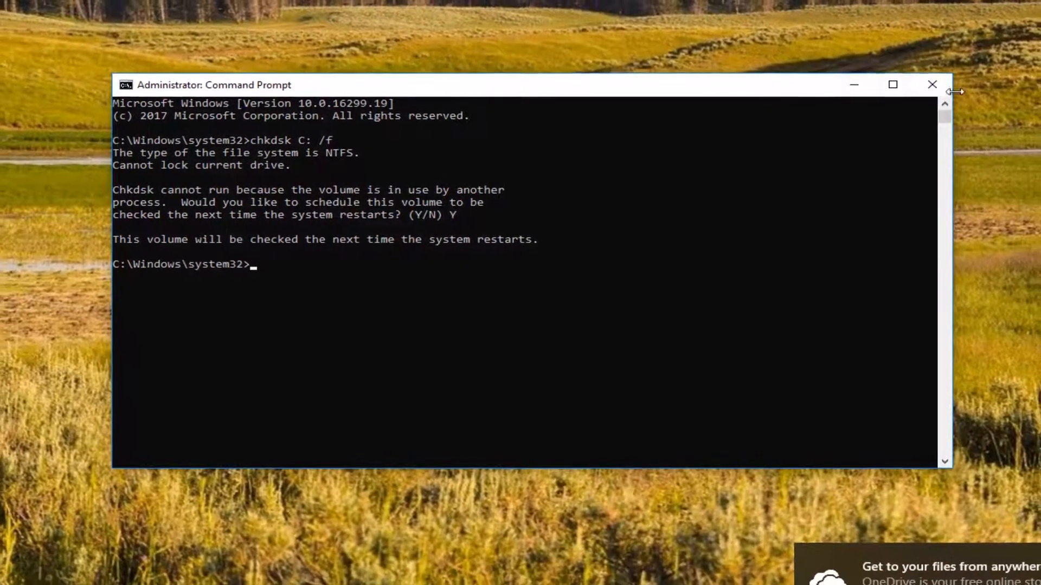
pyautogui.click(931, 84)
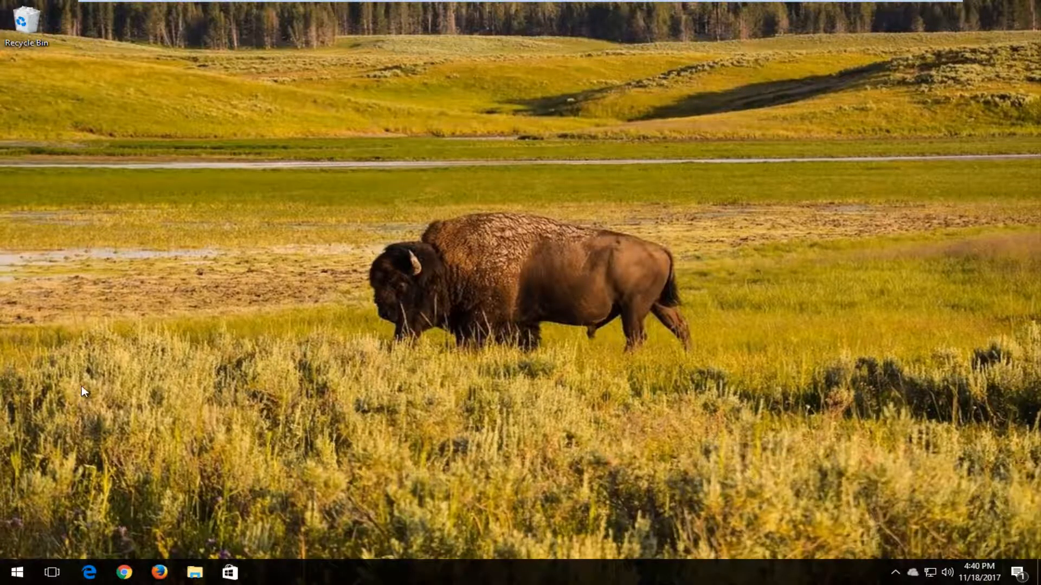
pyautogui.moveTo(52, 558)
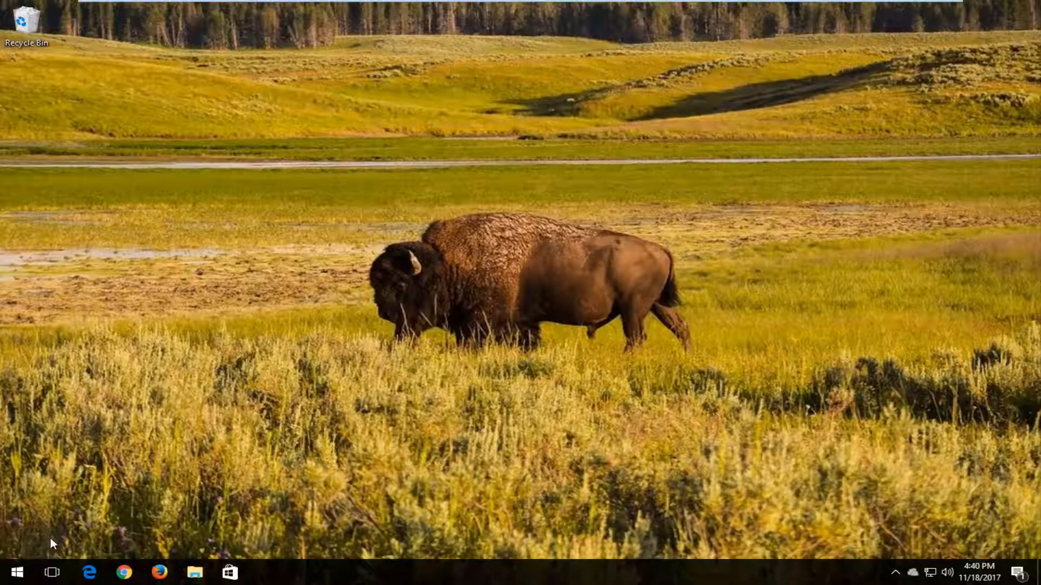
# Launch another Command Prompt as administrator from Start, approving the UAC dialog.
pyautogui.click(18, 570)
pyautogui.write('command prompt')
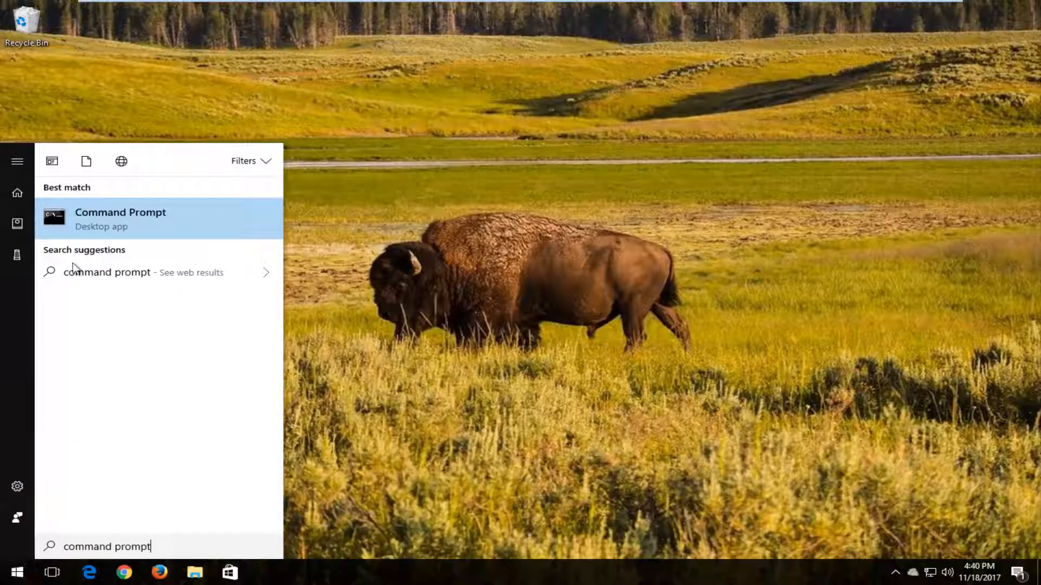
pyautogui.rightClick(120, 218)
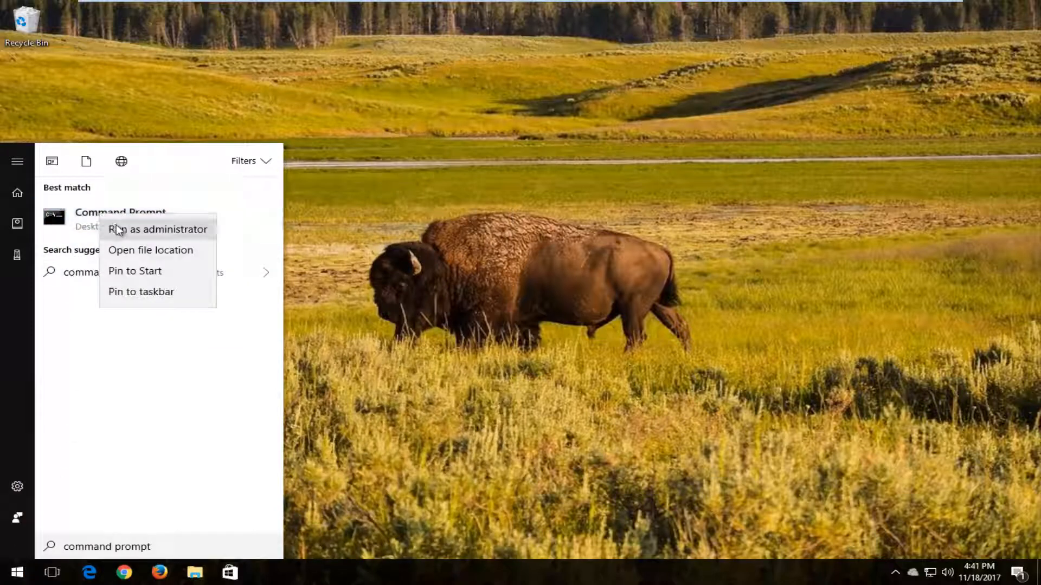
pyautogui.click(157, 229)
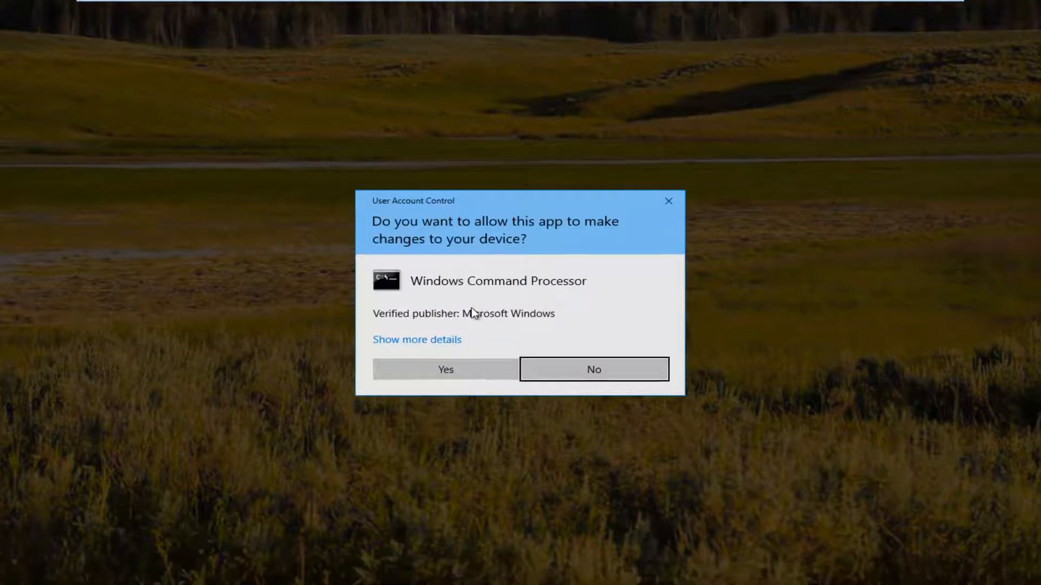
pyautogui.click(445, 370)
pyautogui.write('sf')
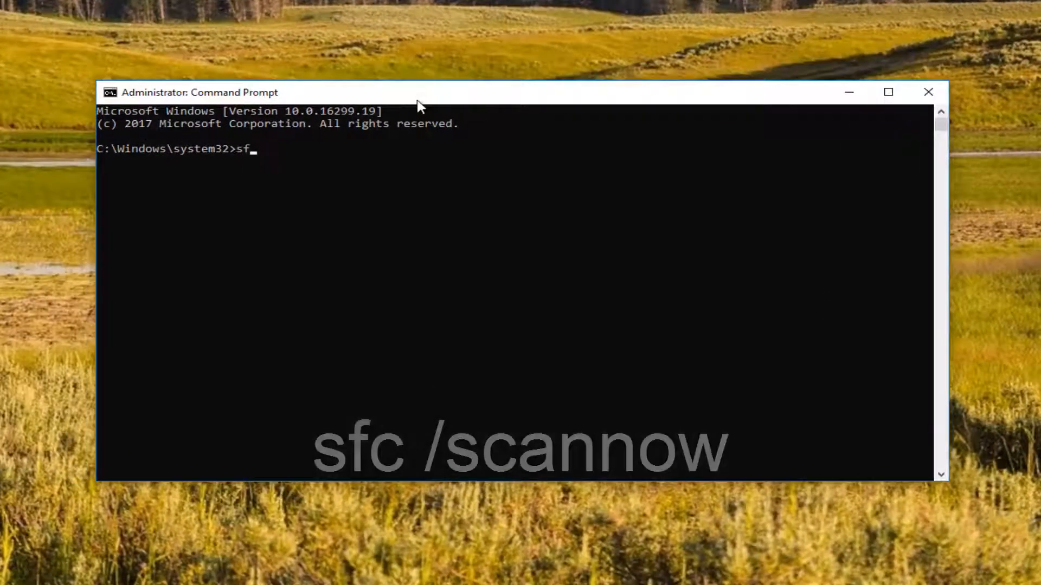
# Run sfc /scannow in the elevated prompt to begin the system file scan.
pyautogui.write('c /sc')
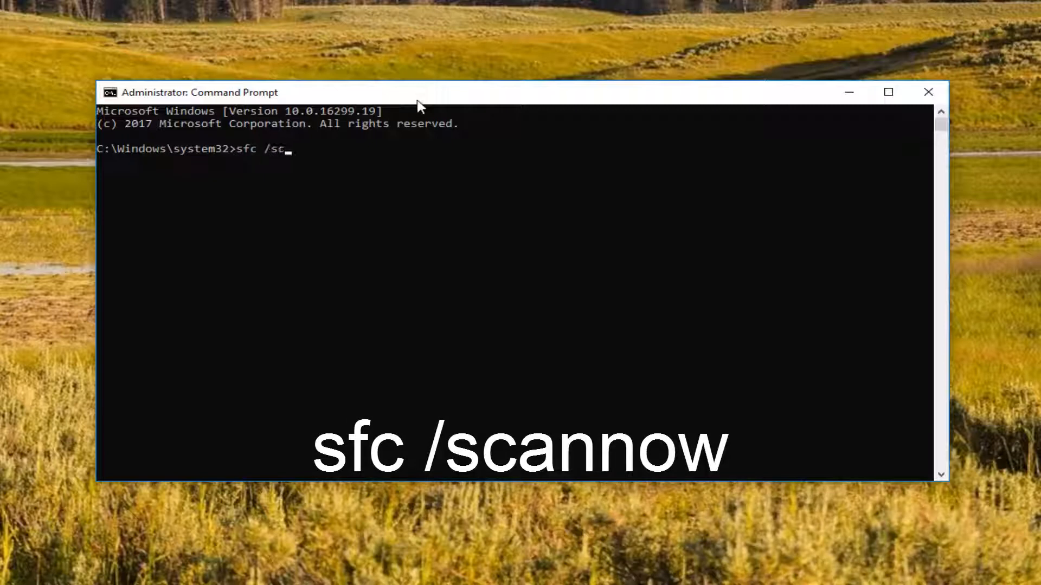
pyautogui.write('an')
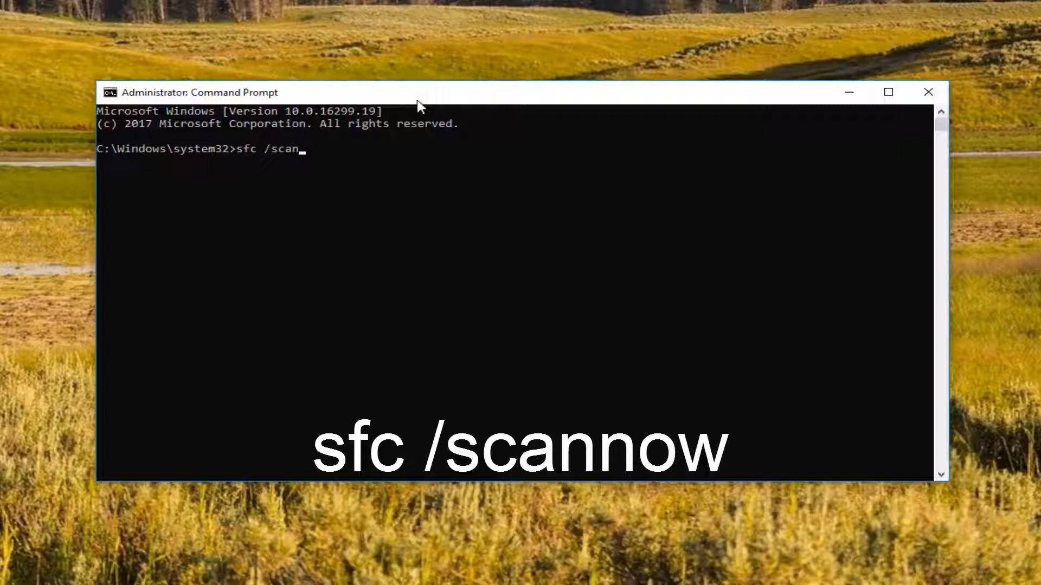
pyautogui.write('n')
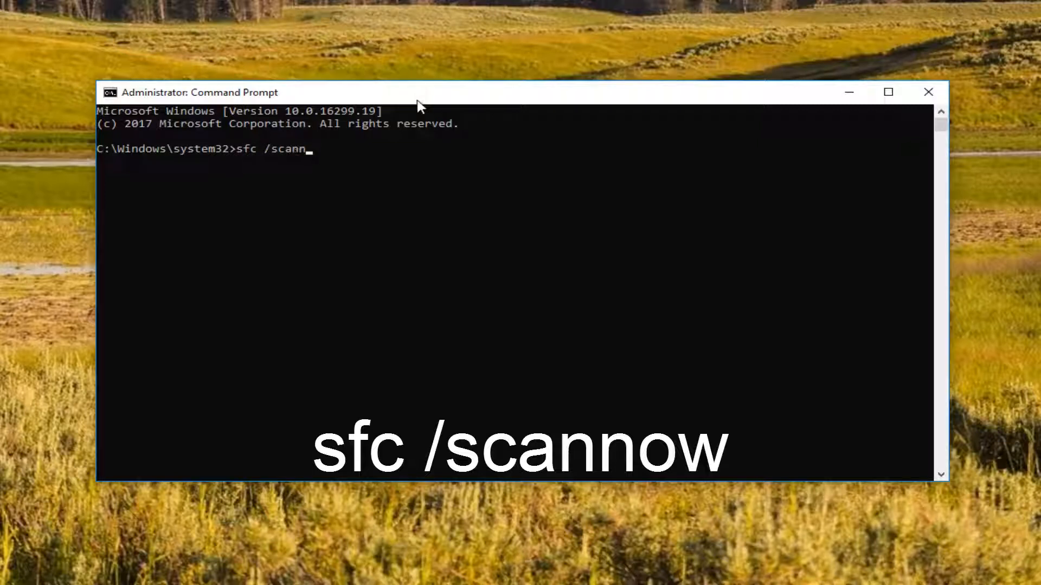
pyautogui.write('ow')
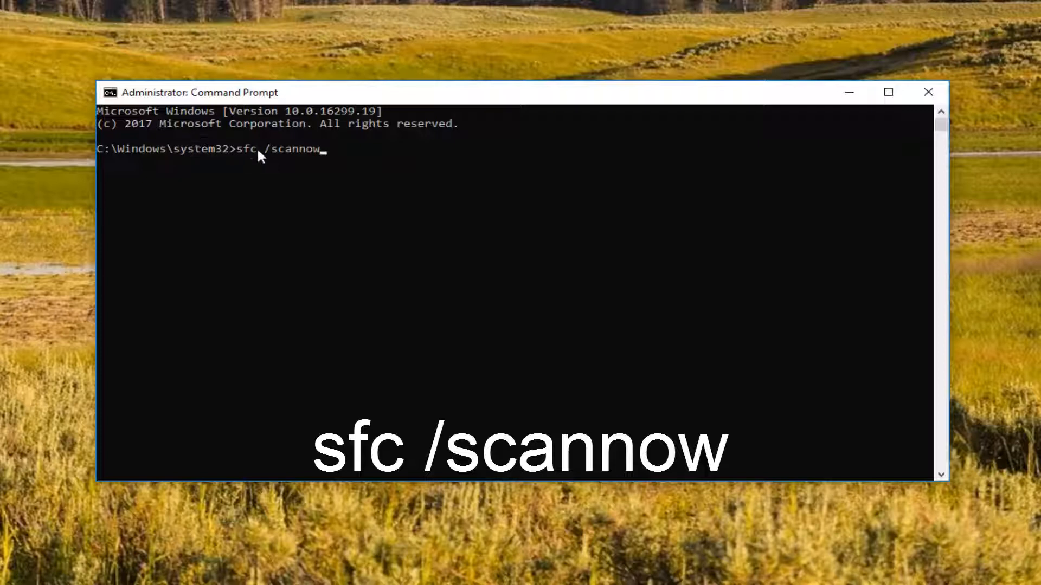
pyautogui.moveTo(288, 159)
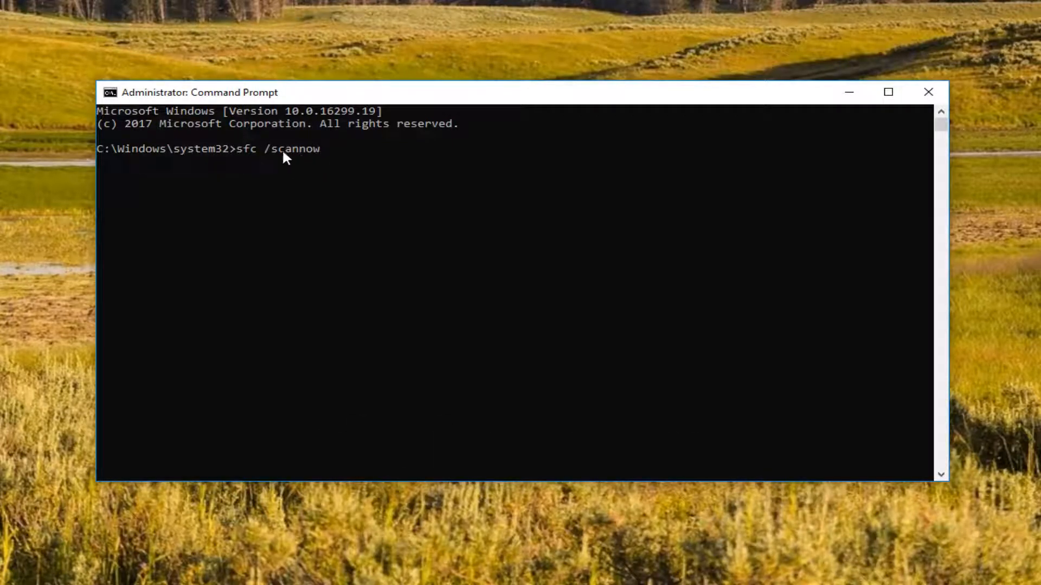
pyautogui.moveTo(270, 173)
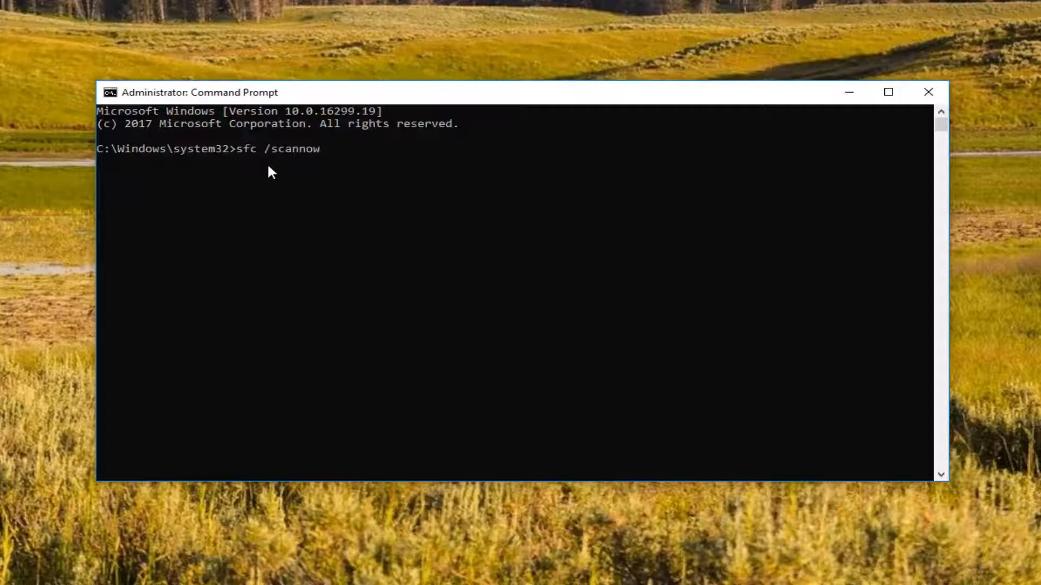
pyautogui.moveTo(270, 166)
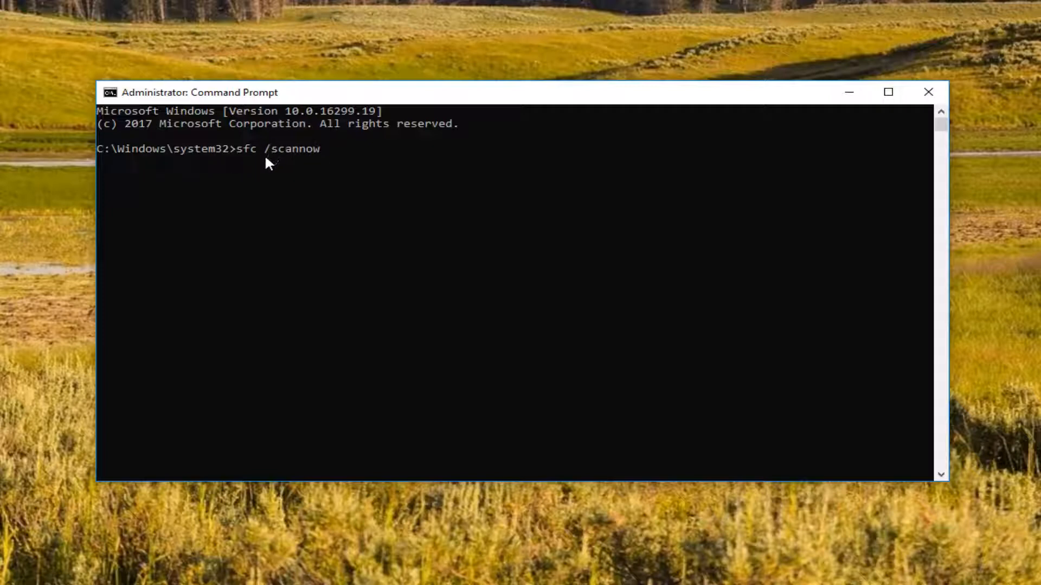
pyautogui.moveTo(295, 169)
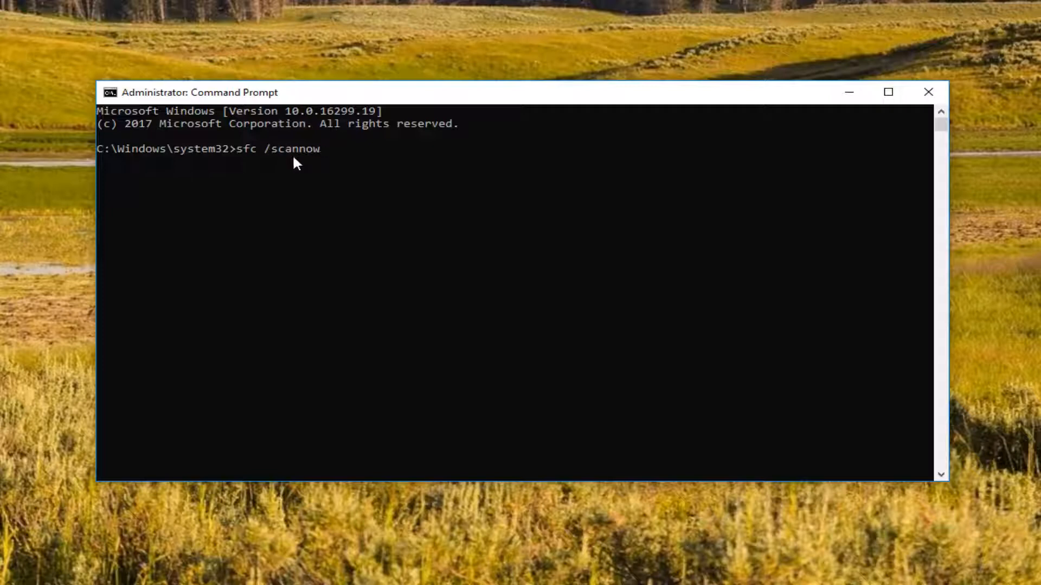
pyautogui.moveTo(190, 182)
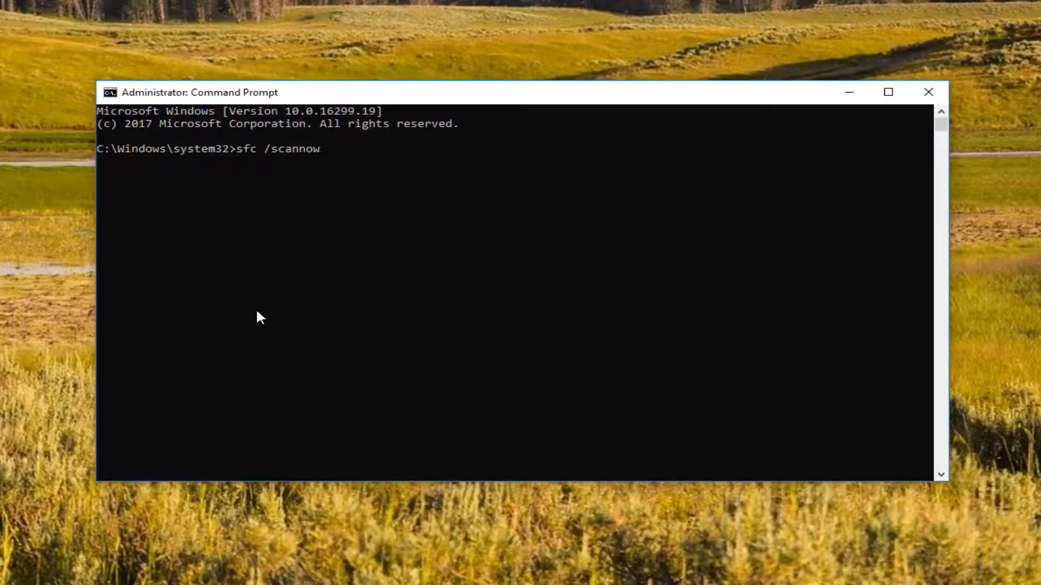
pyautogui.press('Enter')
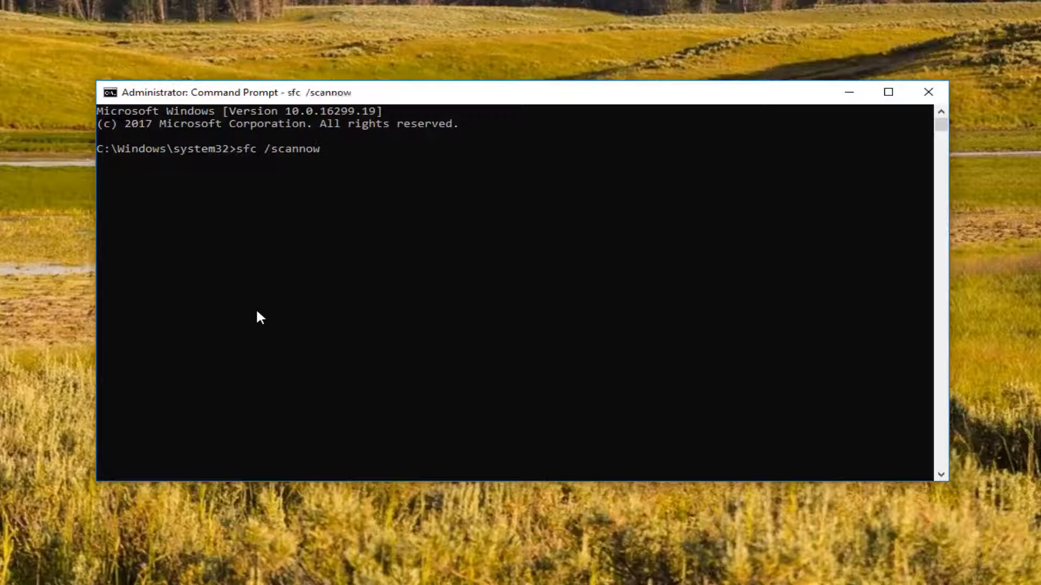
pyautogui.press('Enter')
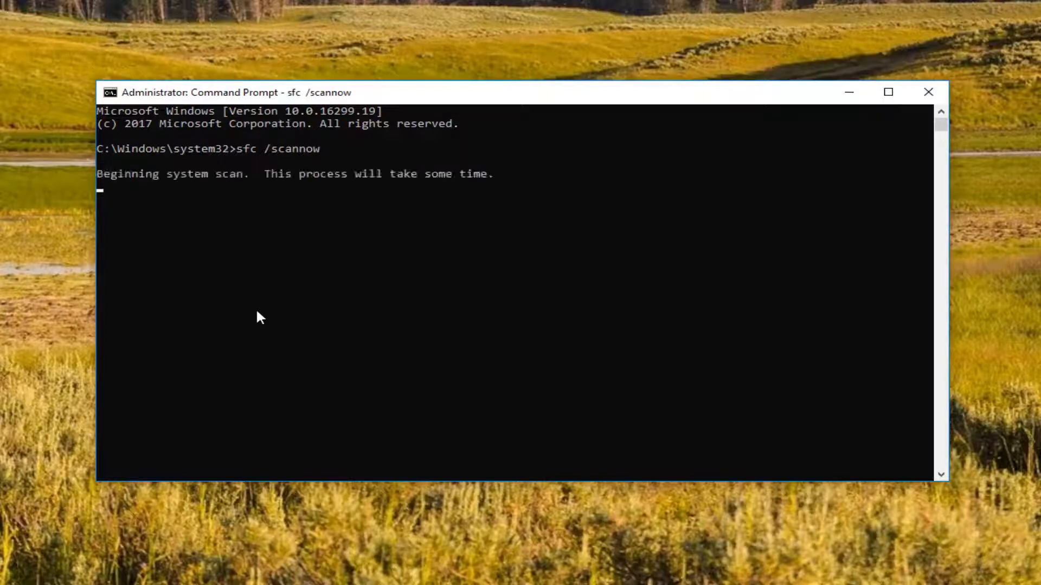